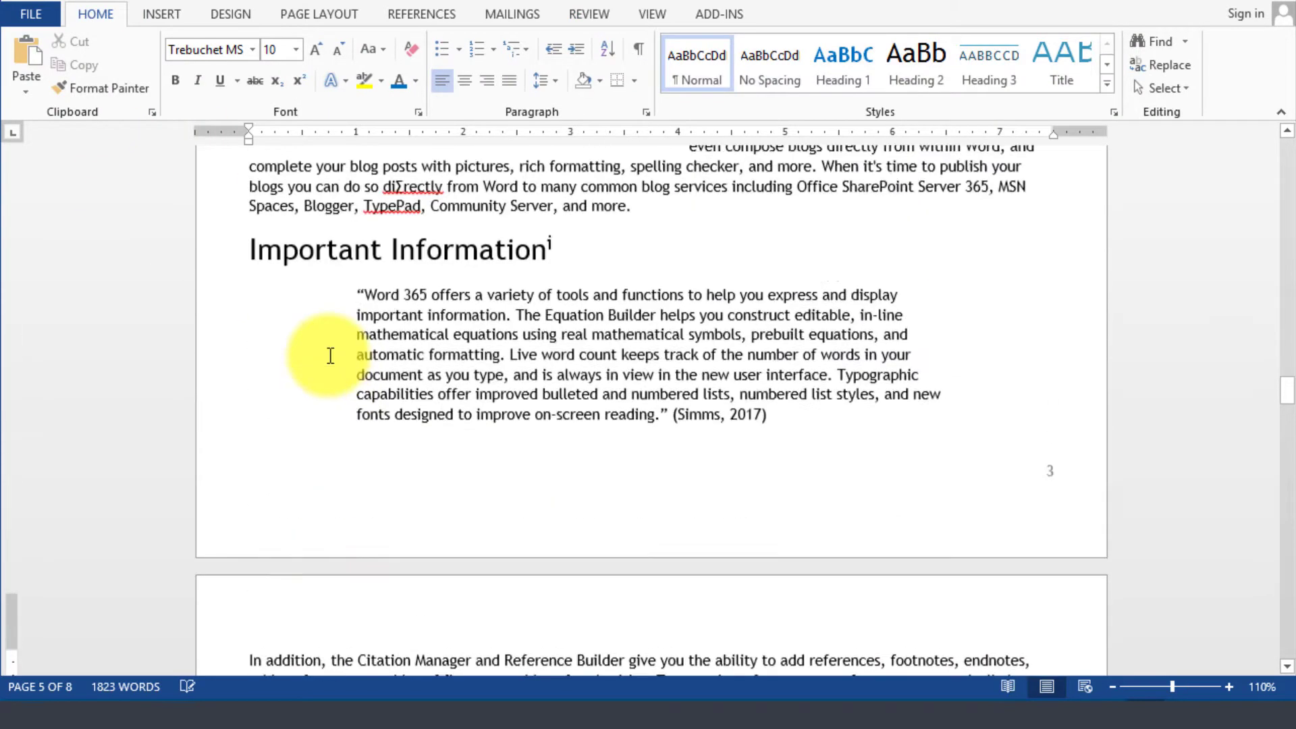
Start a new document comparison from the Review tab's Compare command.
scroll(down, 3)
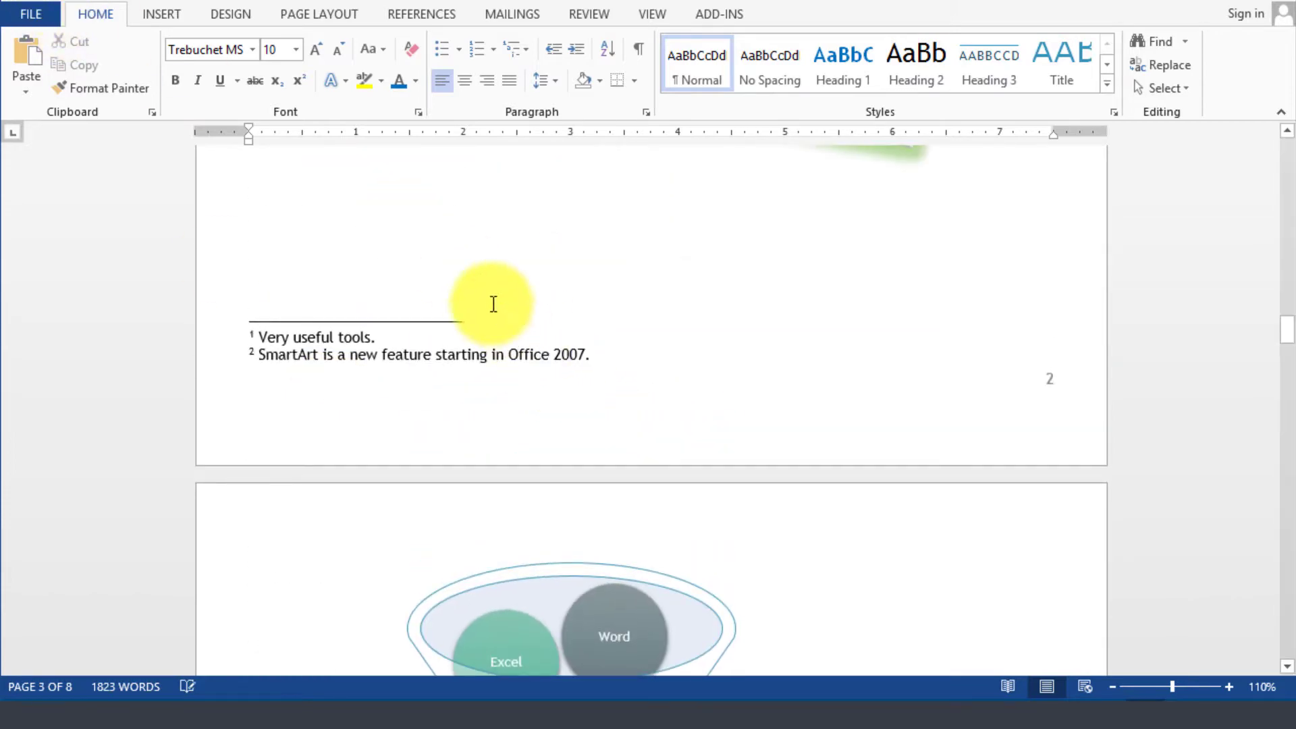
scroll(down, 3)
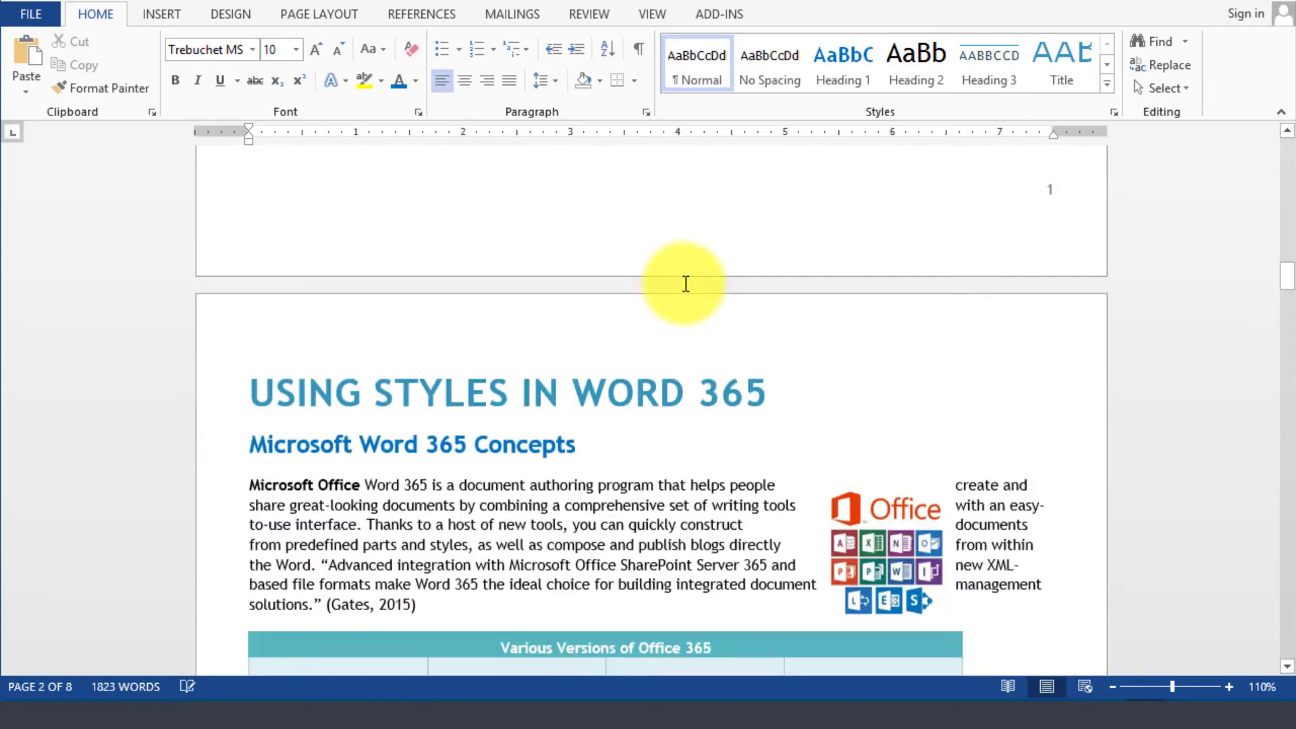
scroll(down, 3)
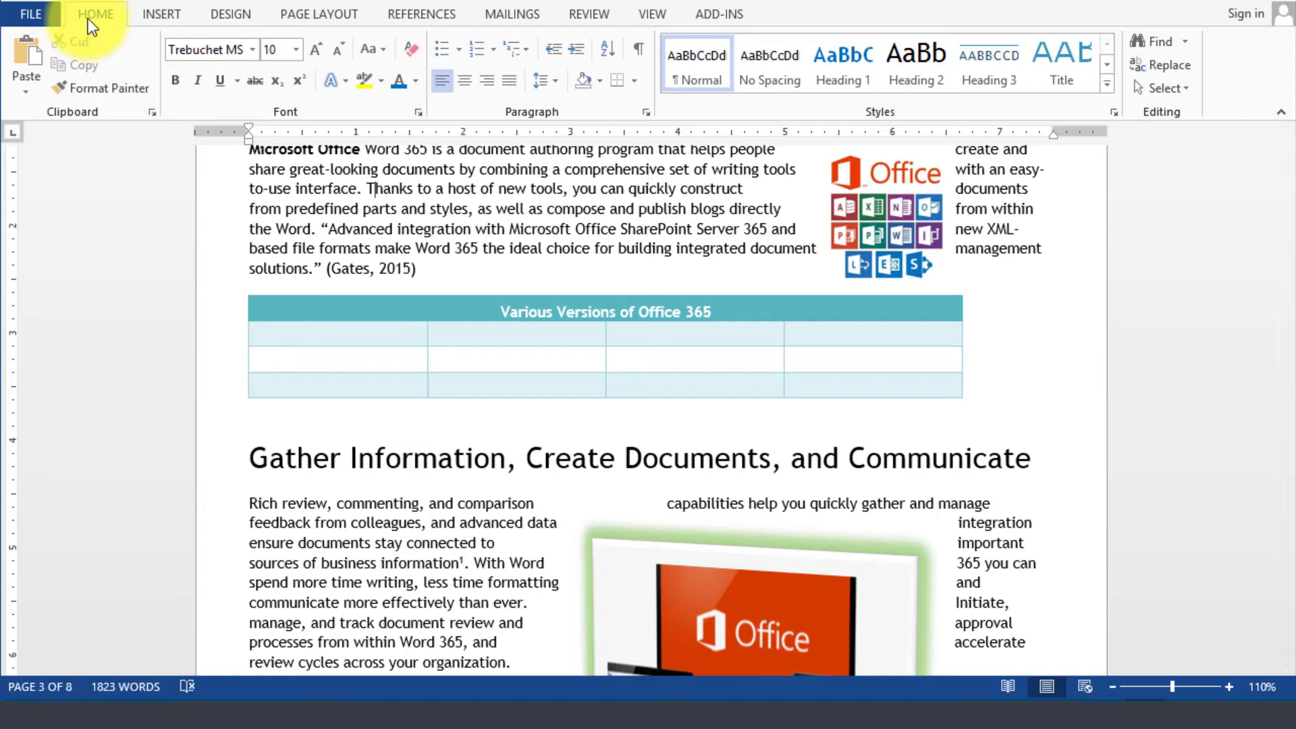
mouse_move(589, 13)
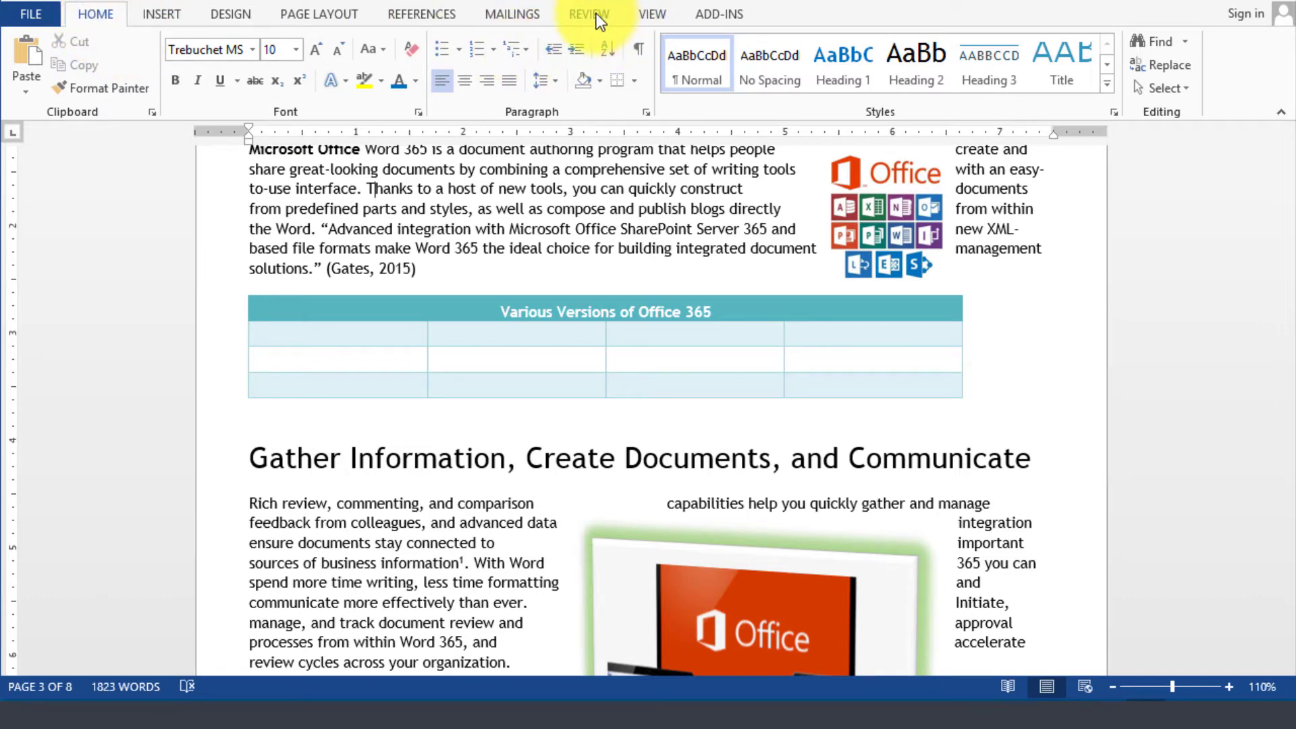
click(588, 13)
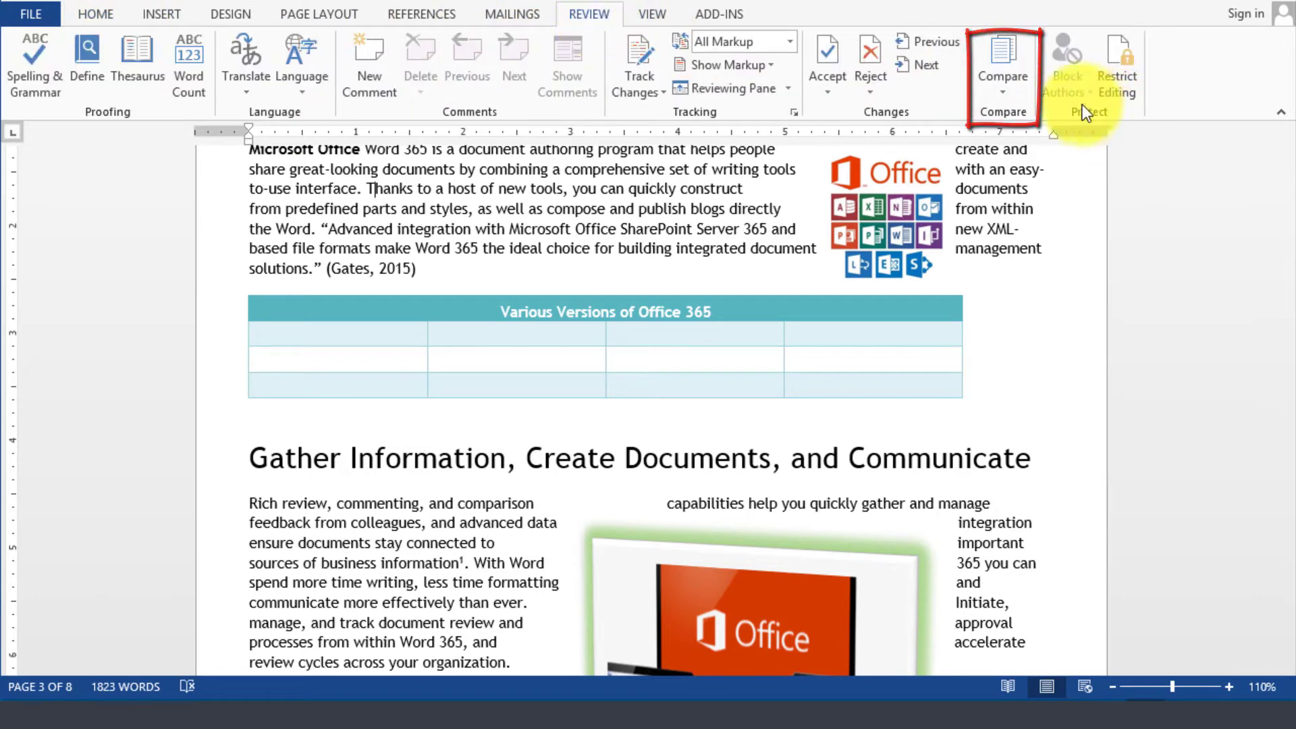
click(1003, 62)
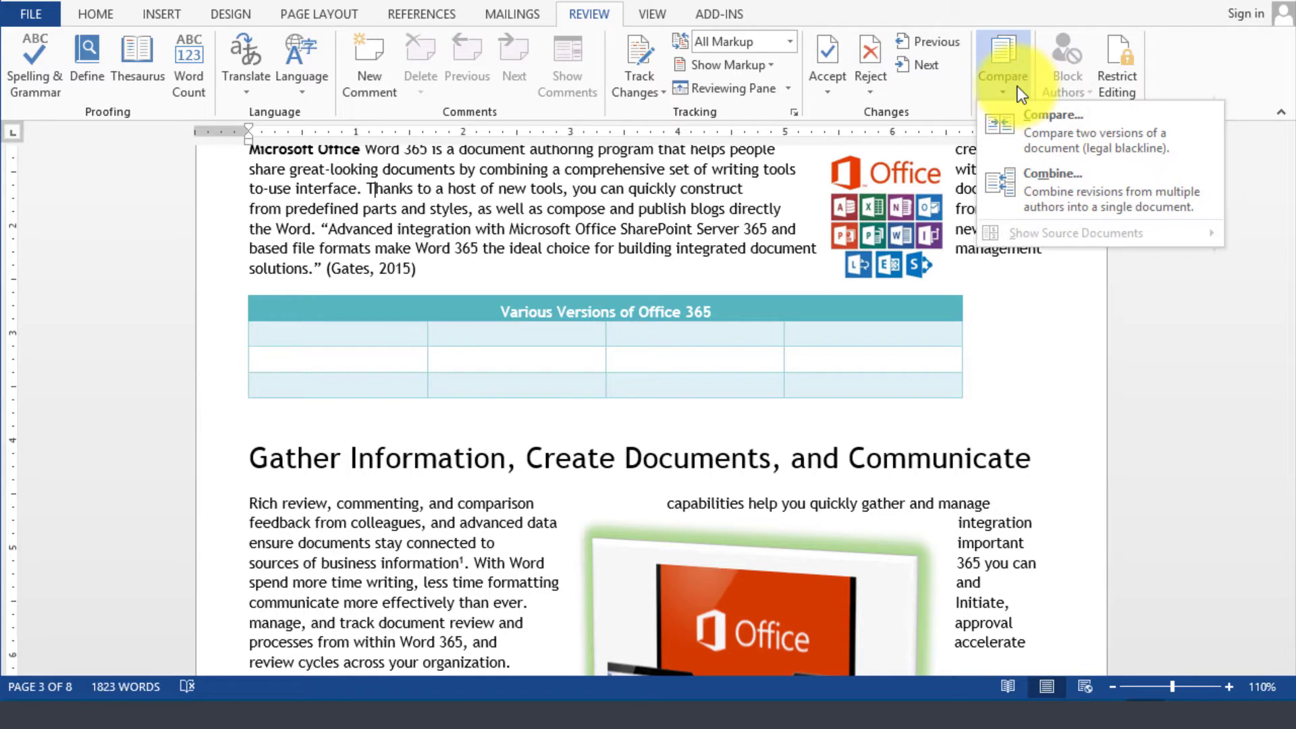
mouse_move(1062, 140)
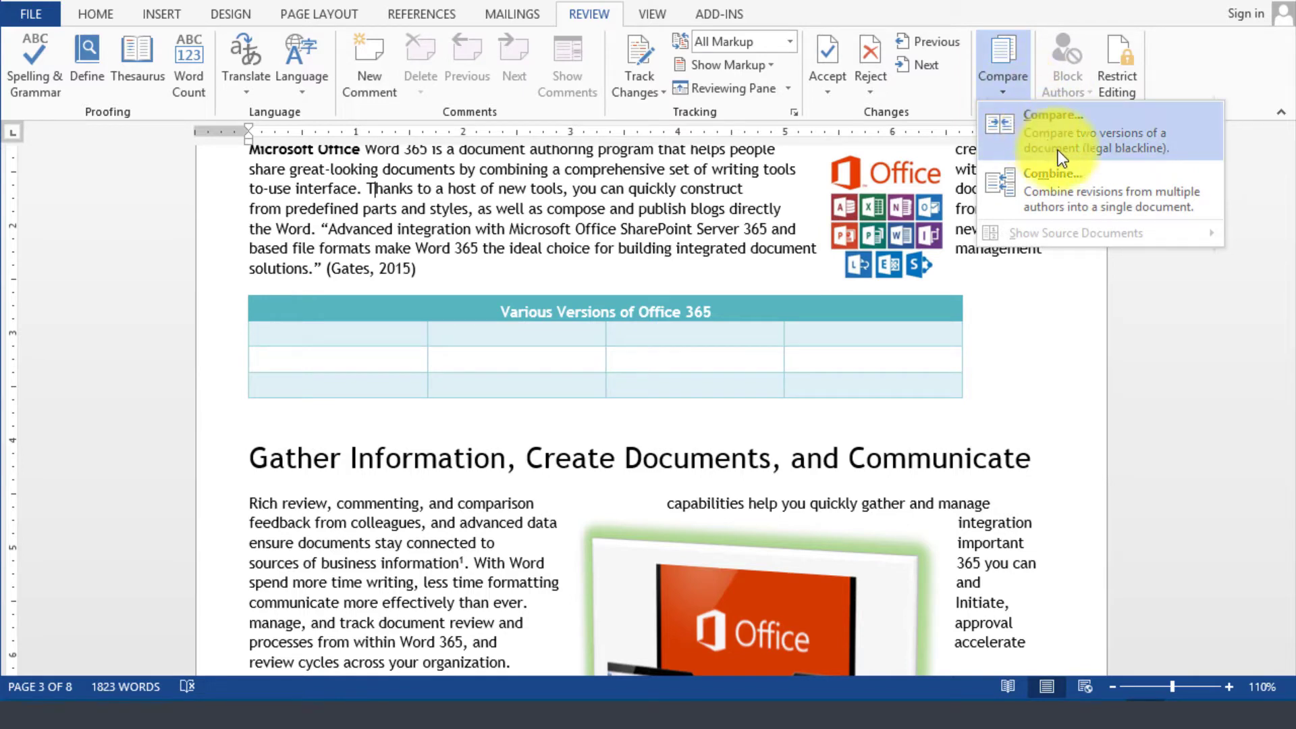
click(1051, 115)
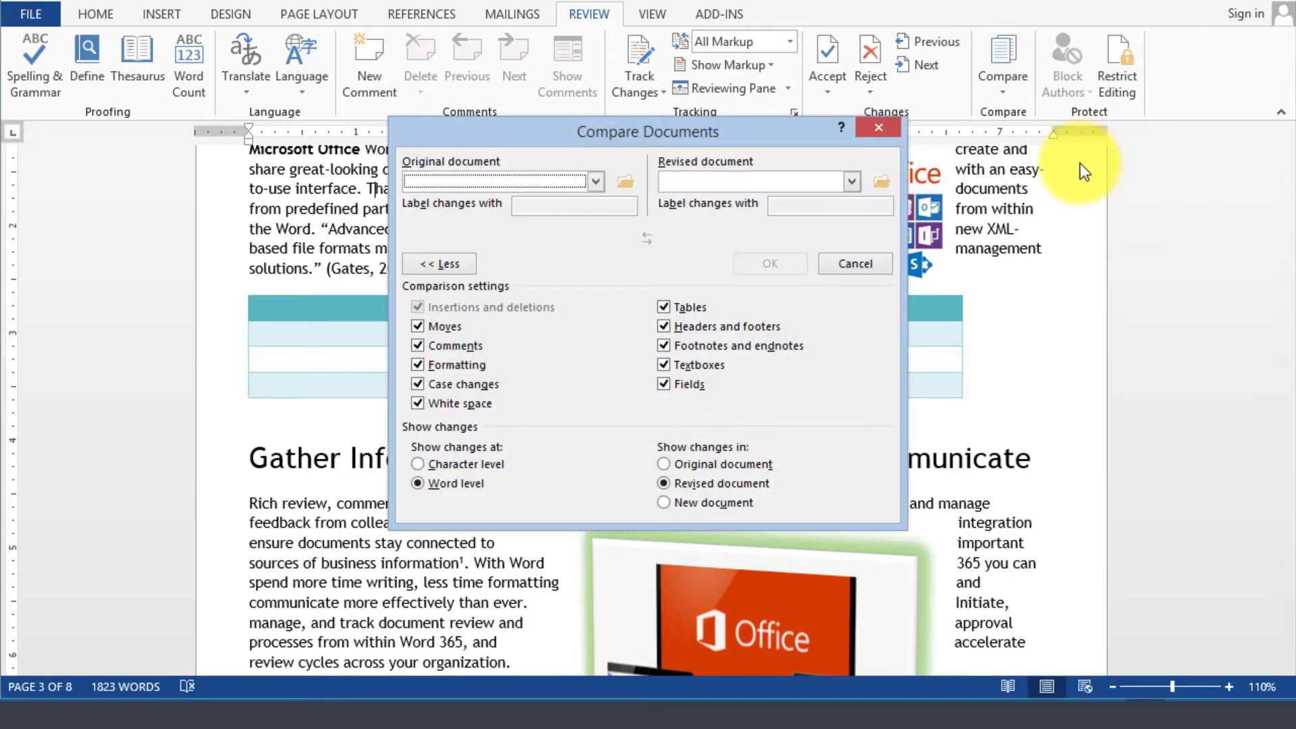
Choose the concepts document as original and its modified version as revised.
click(594, 181)
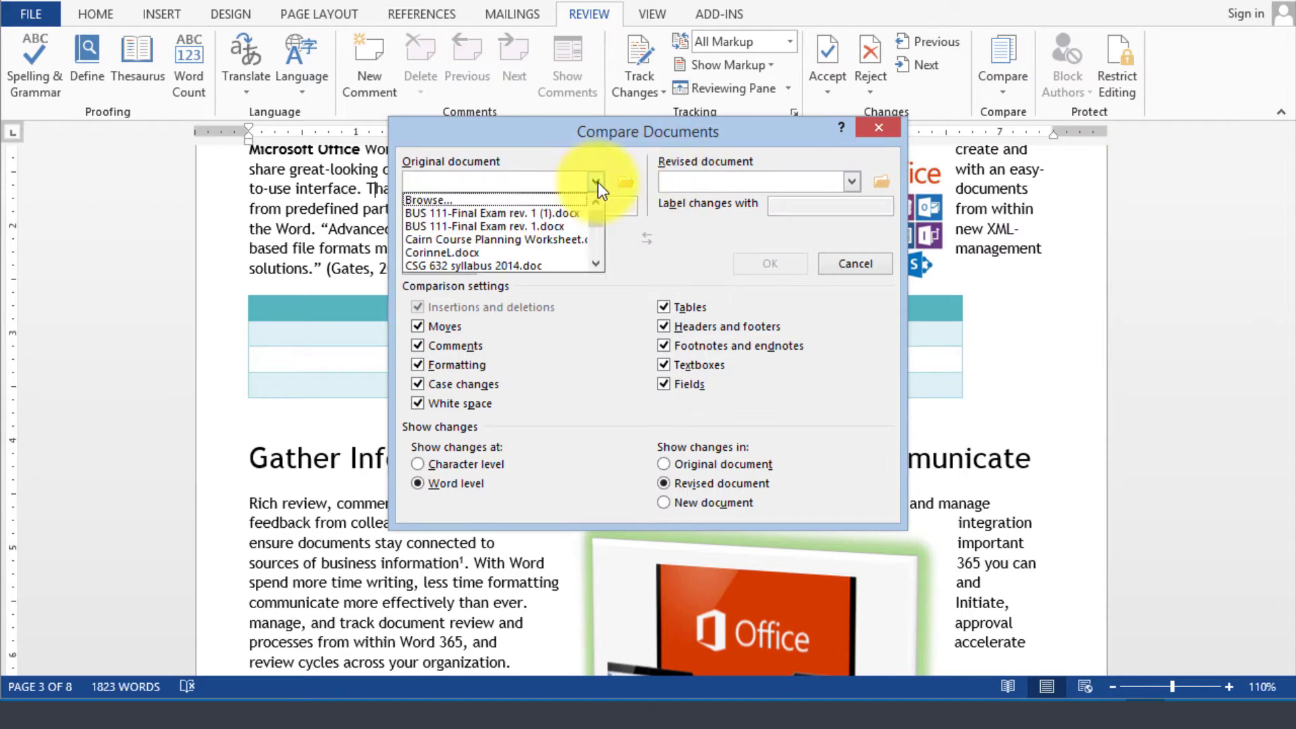
click(428, 199)
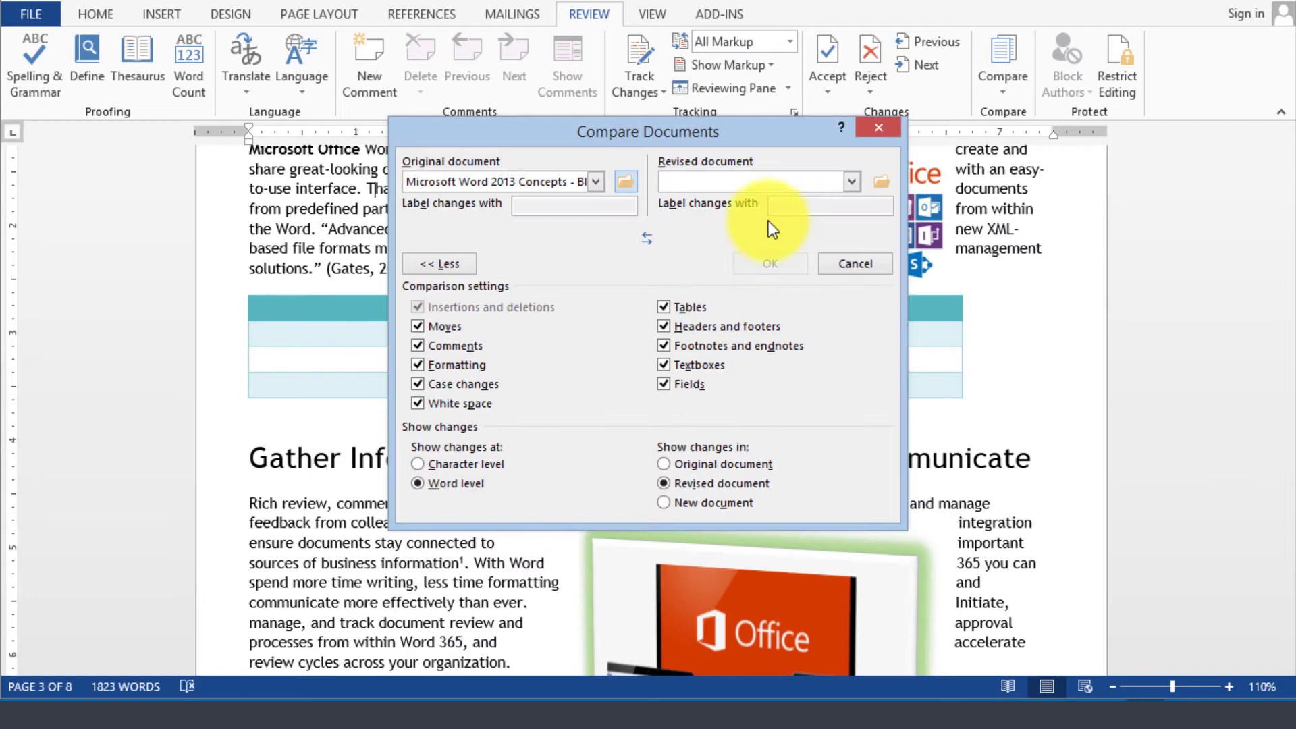
click(851, 179)
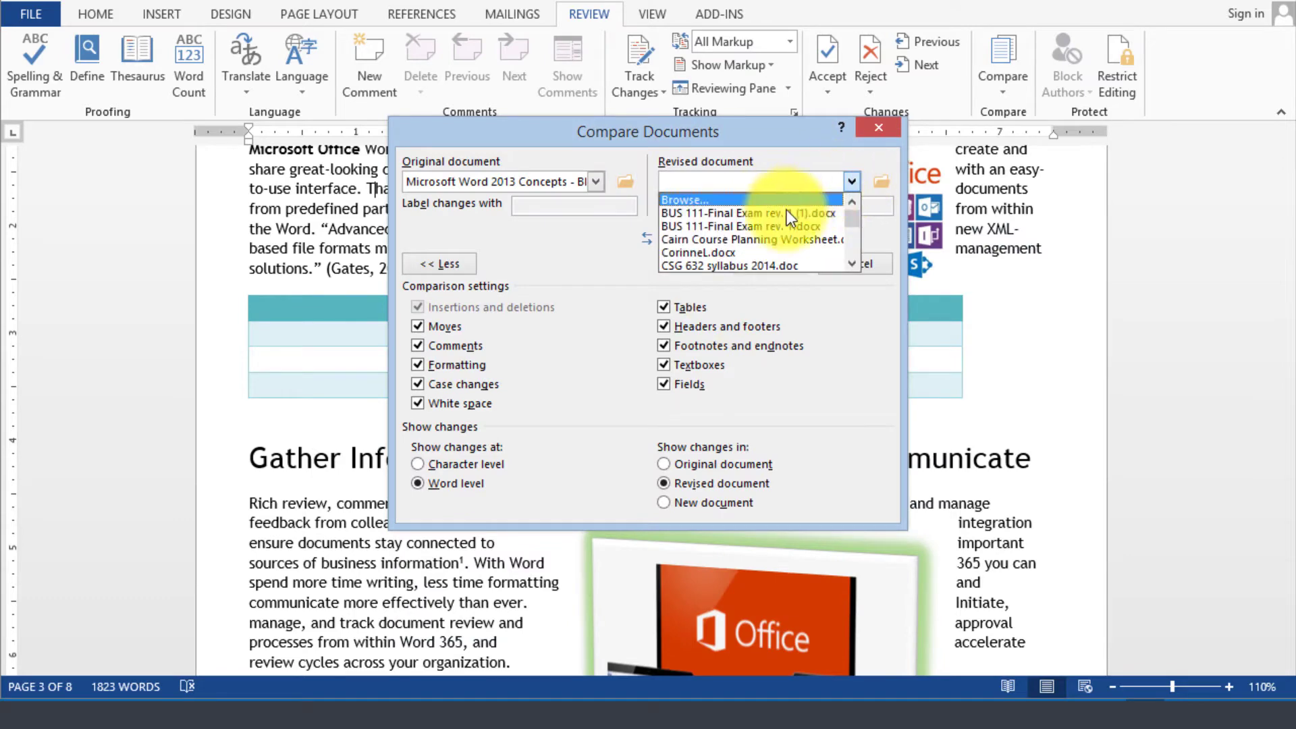
click(680, 200)
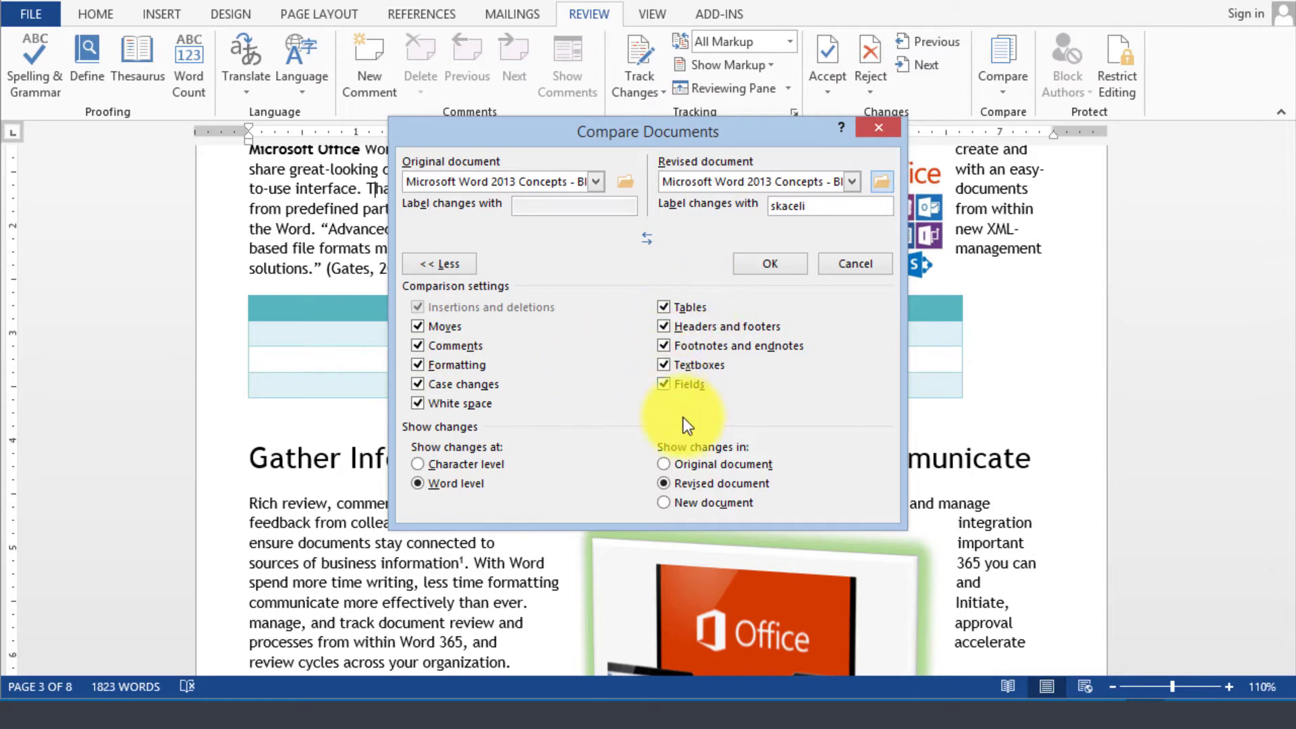
mouse_move(714, 554)
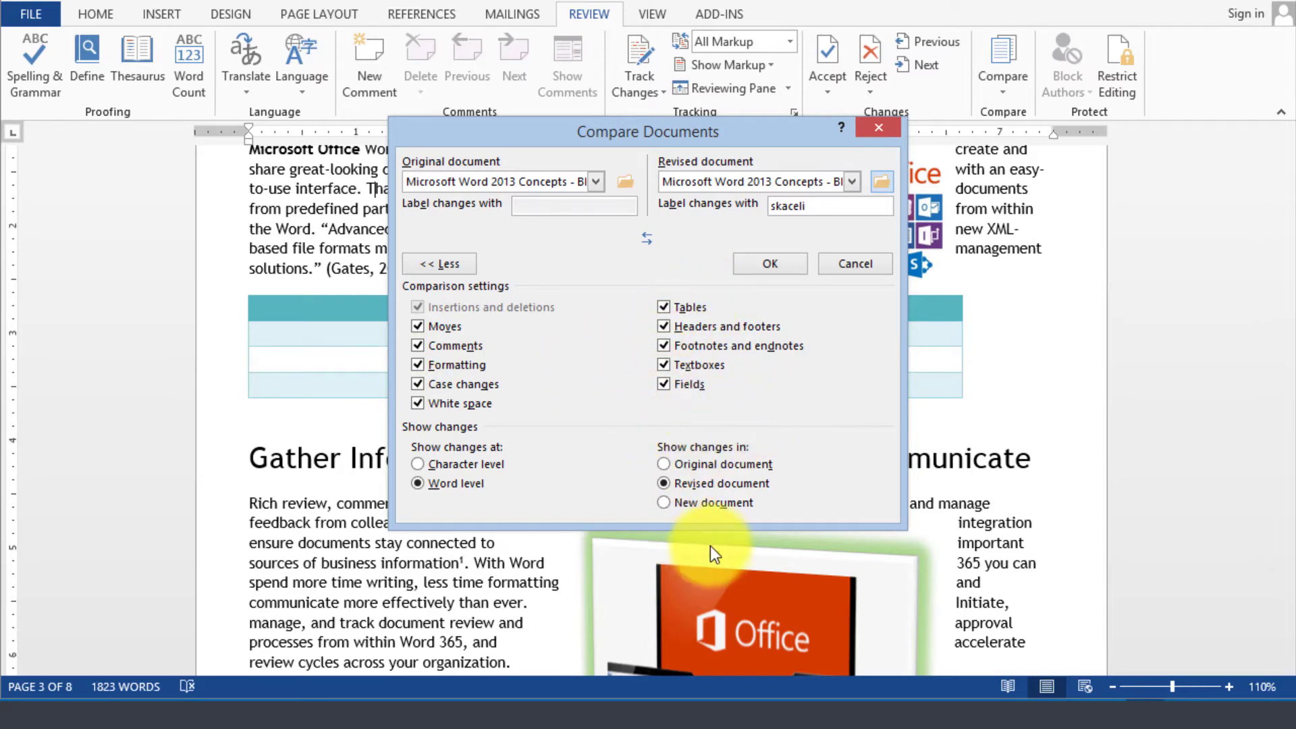
Run the comparison and review the struck-out heading words like 'More Effectively' and 'Display'.
click(768, 264)
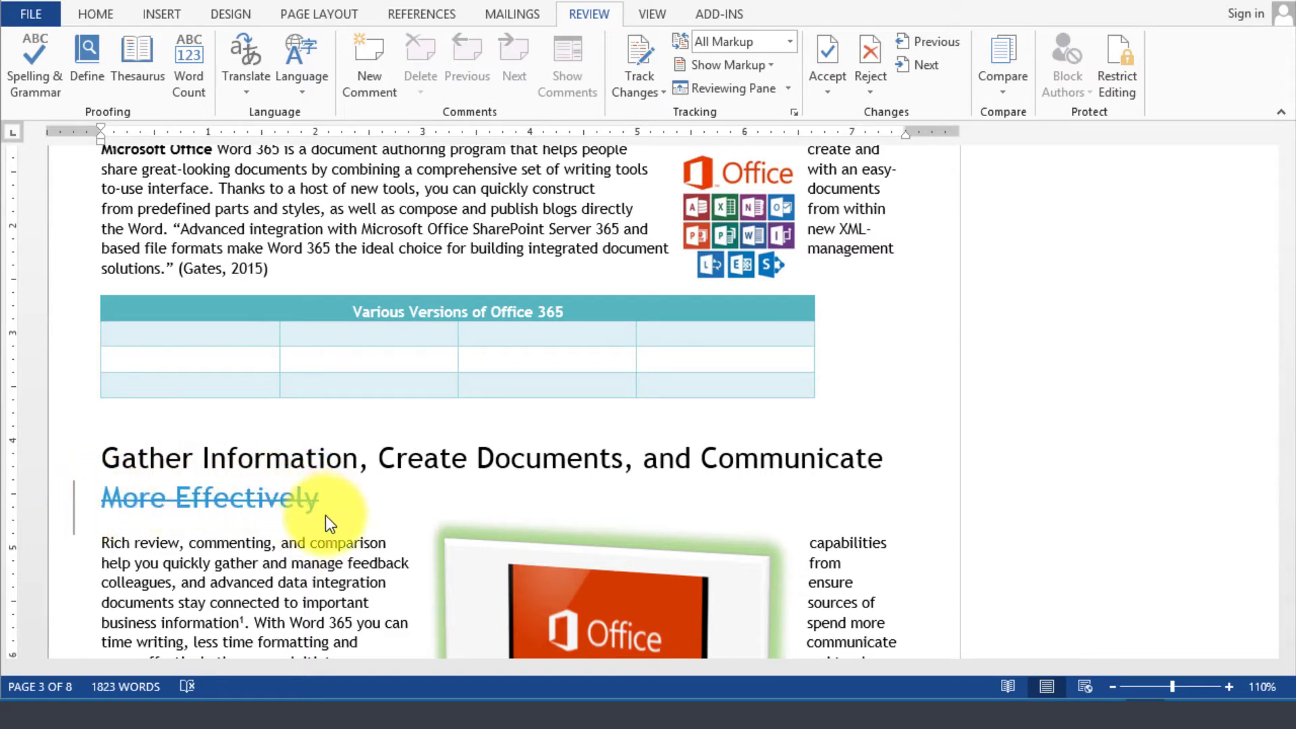
scroll(down, 3)
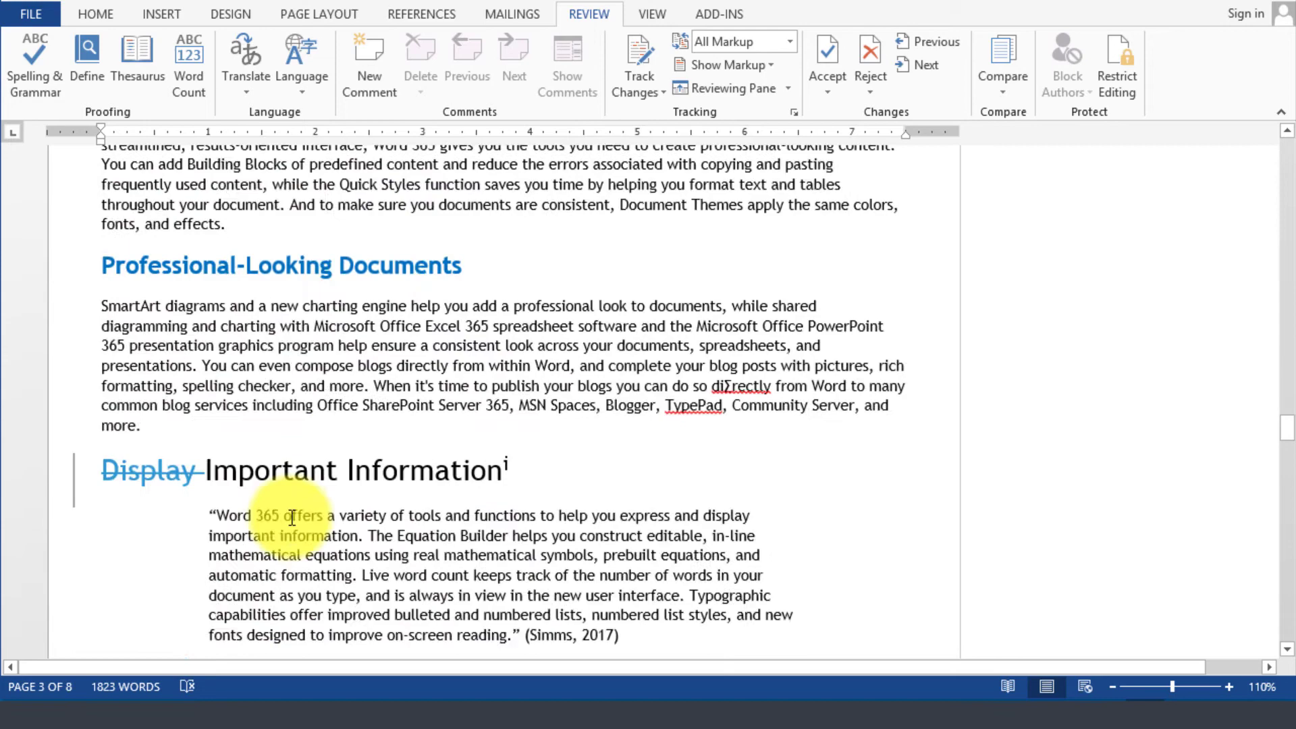
scroll(down, 3)
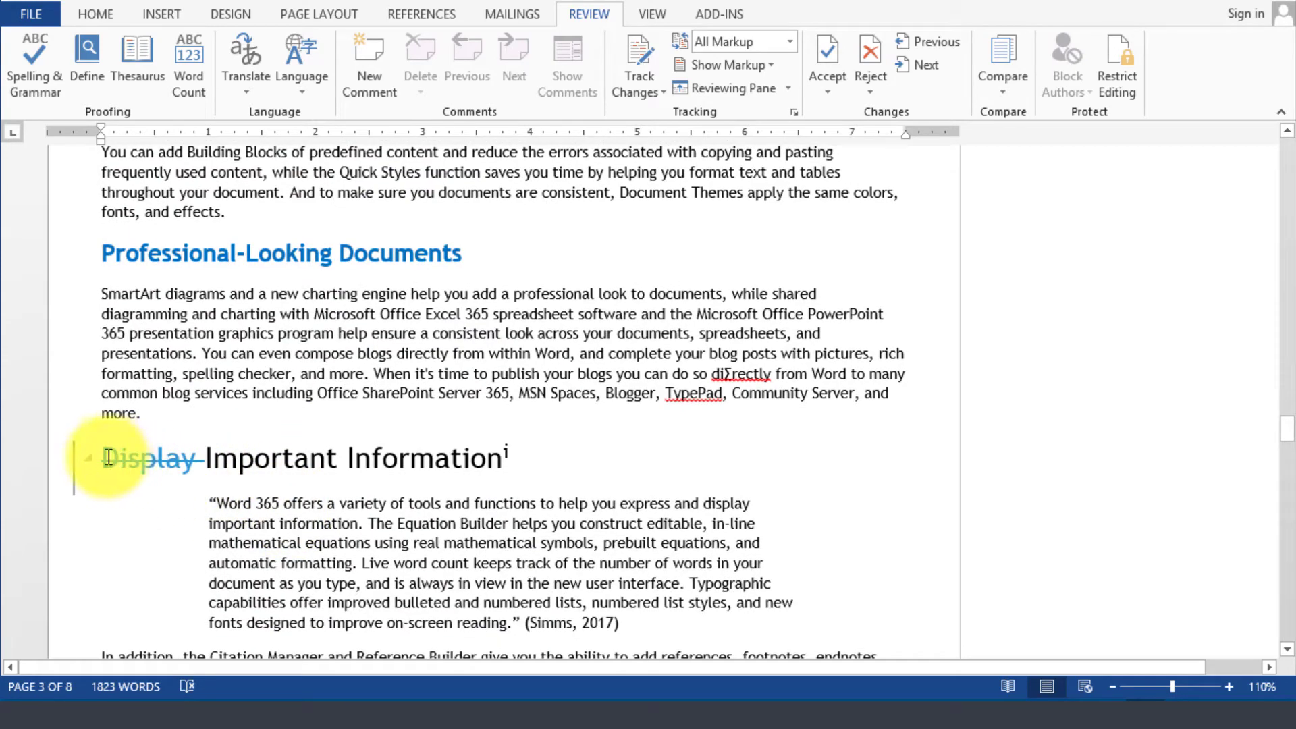
scroll(down, 3)
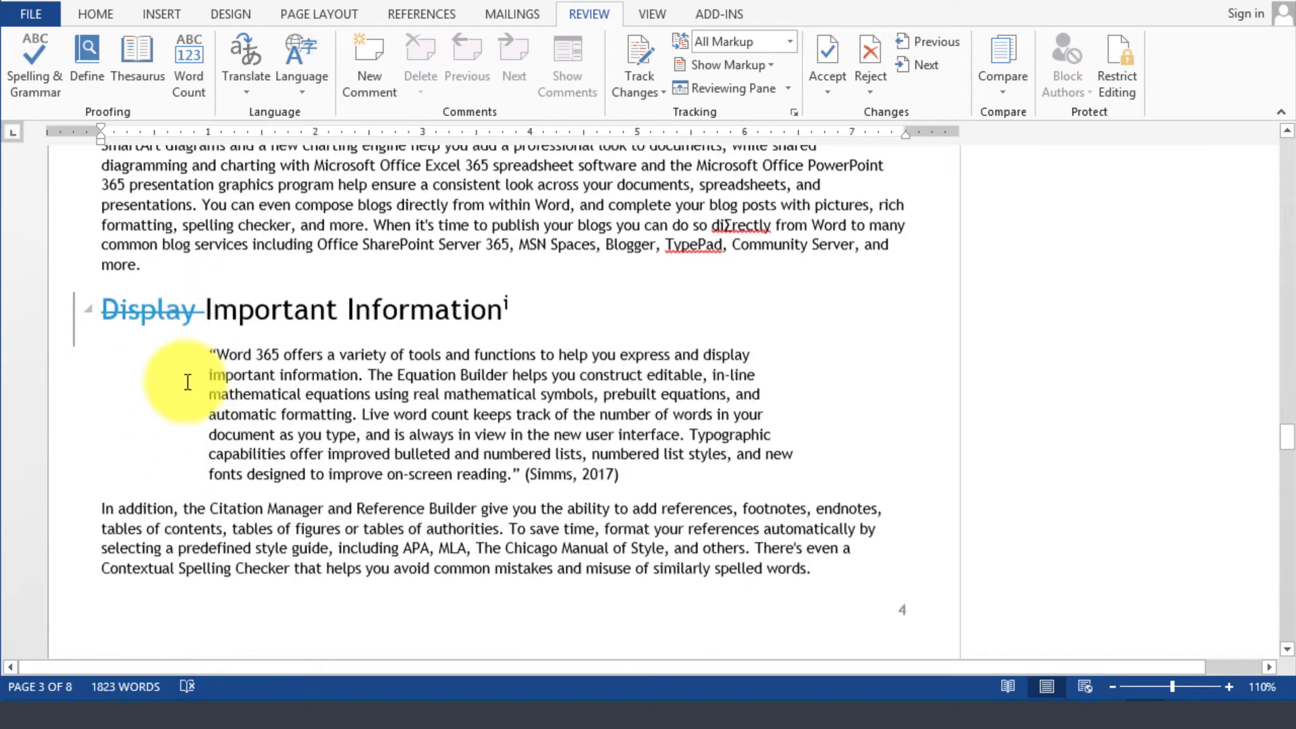
scroll(down, 3)
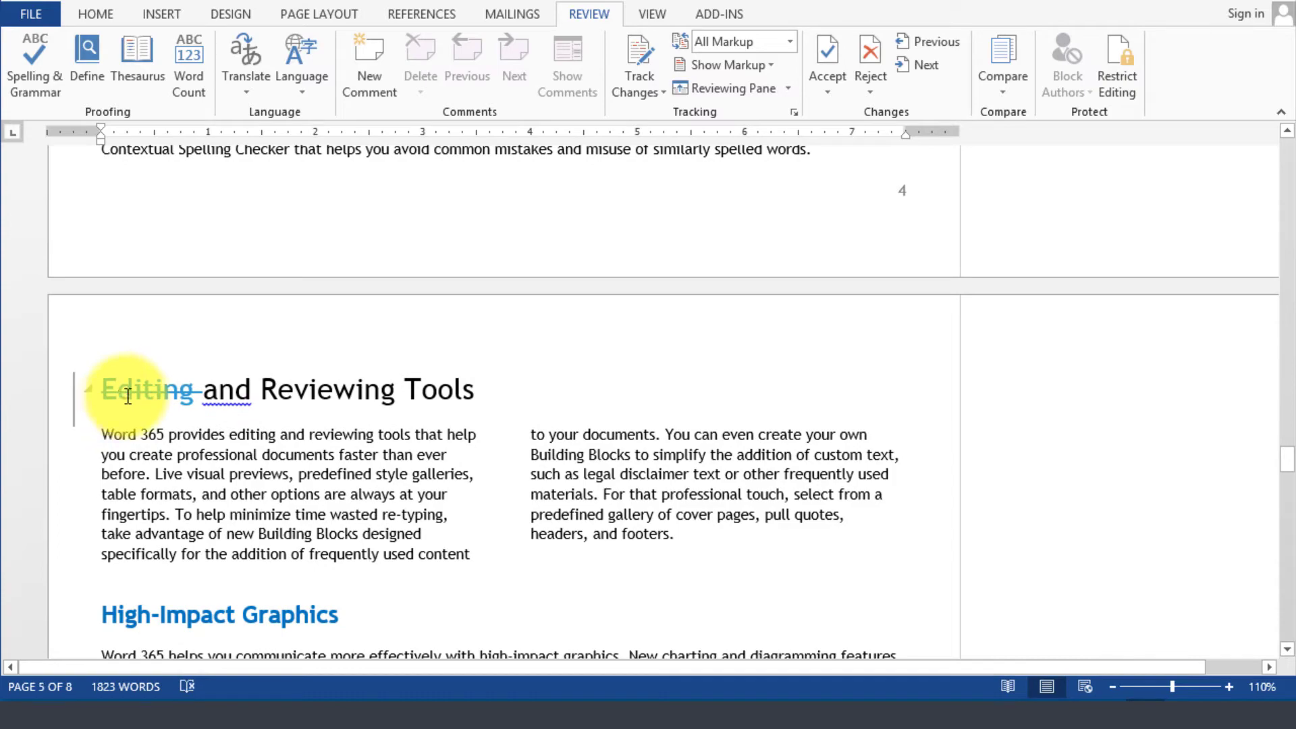
scroll(down, 3)
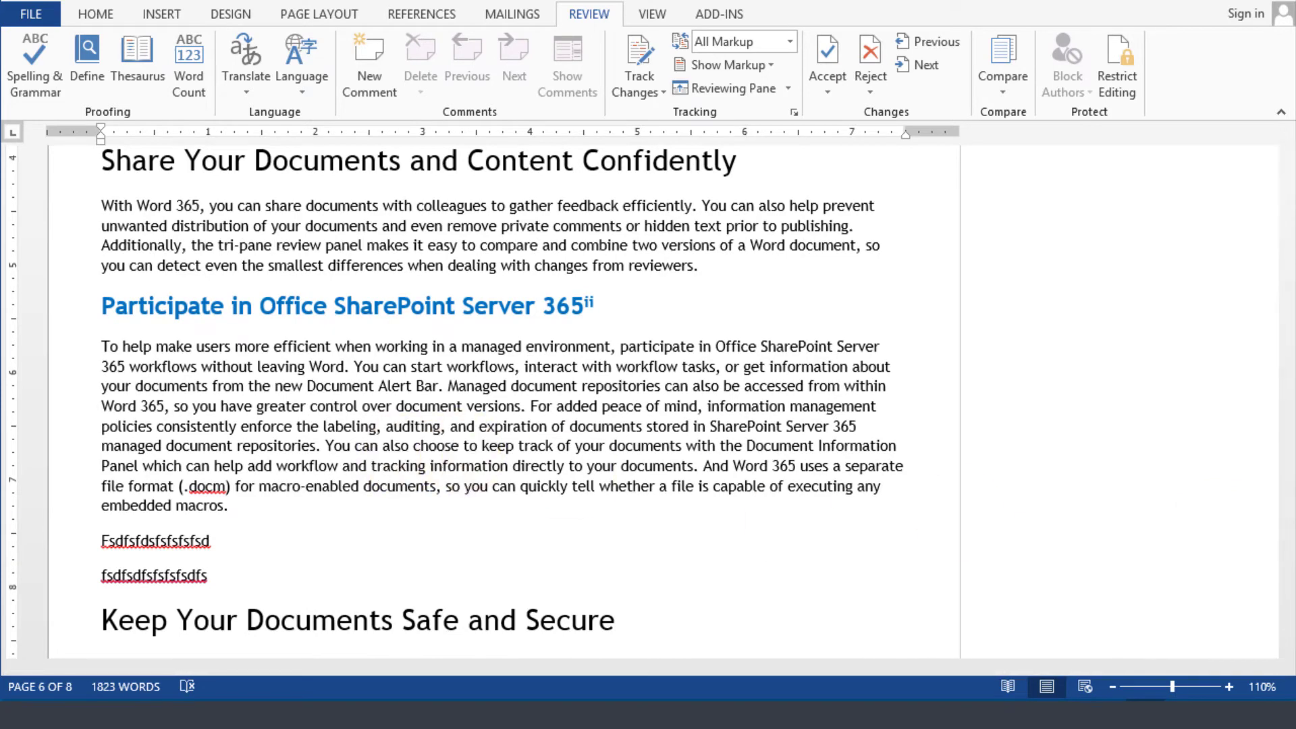
Show both source documents beside the compared one with the 15-item Revisions list.
click(1002, 62)
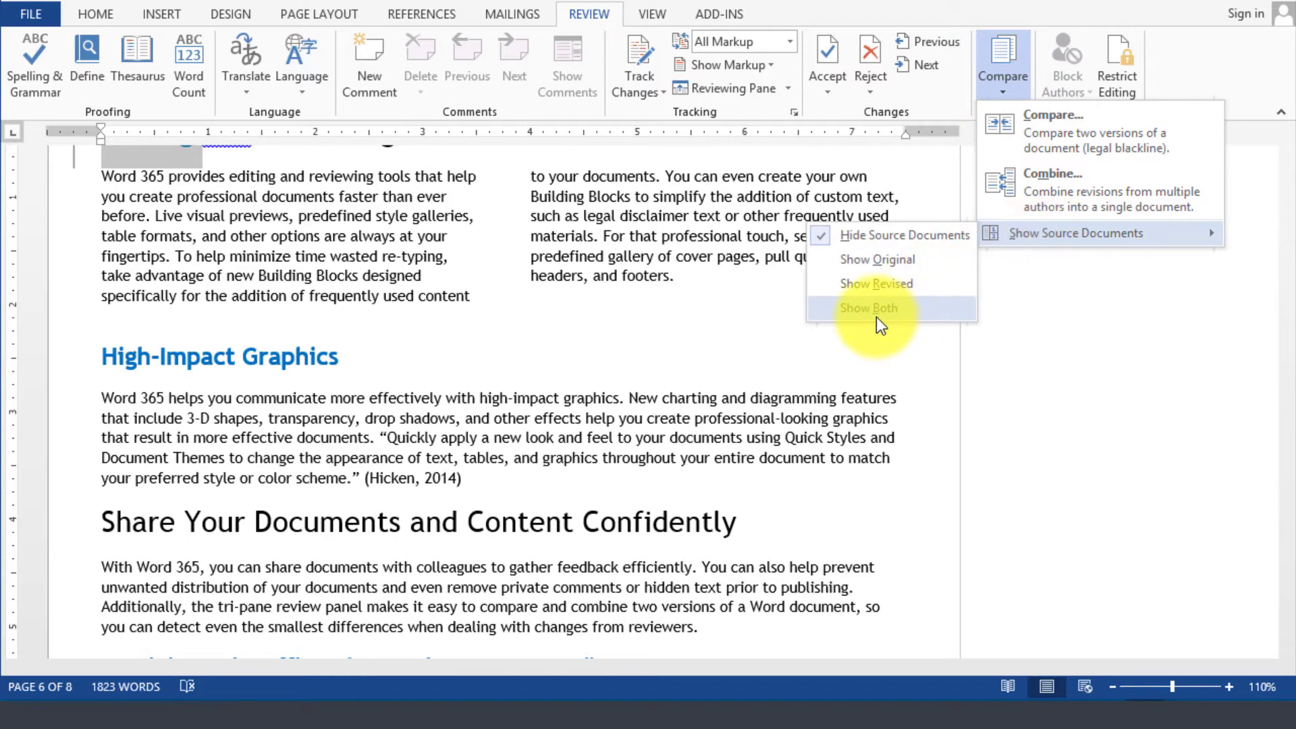
click(868, 308)
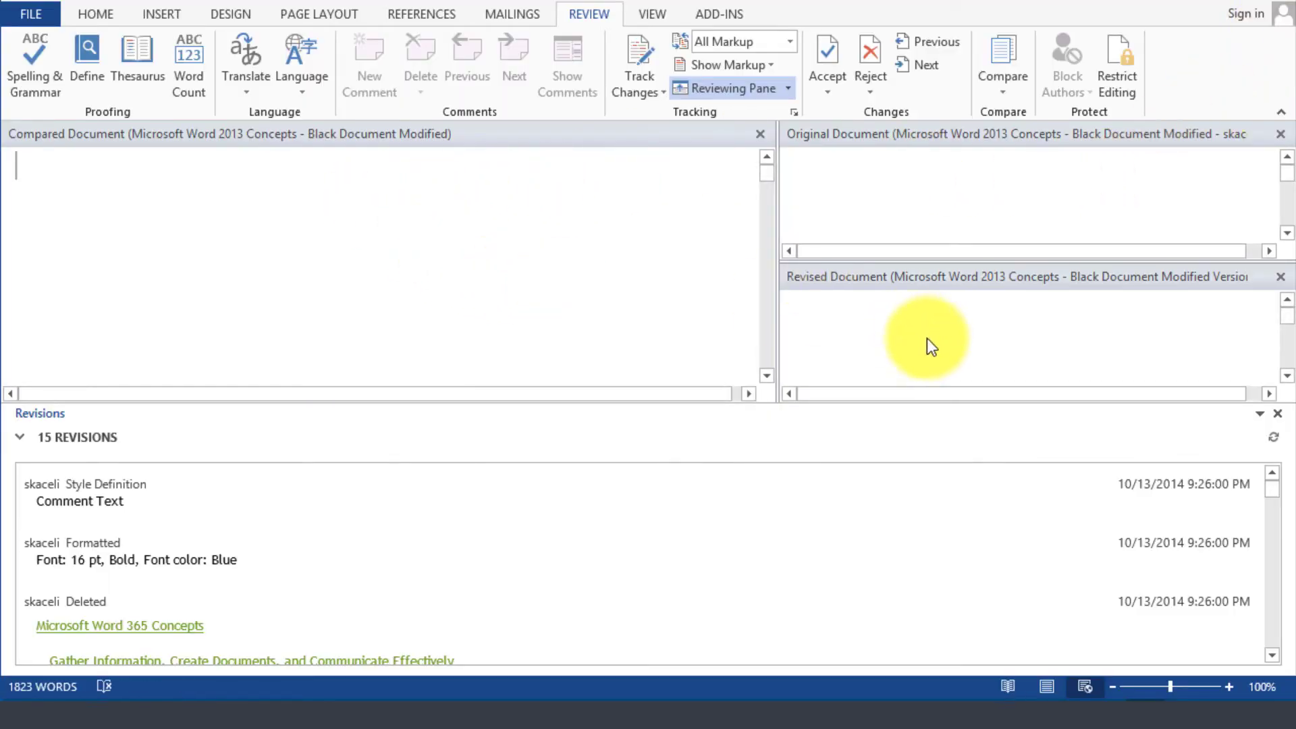
mouse_move(899, 209)
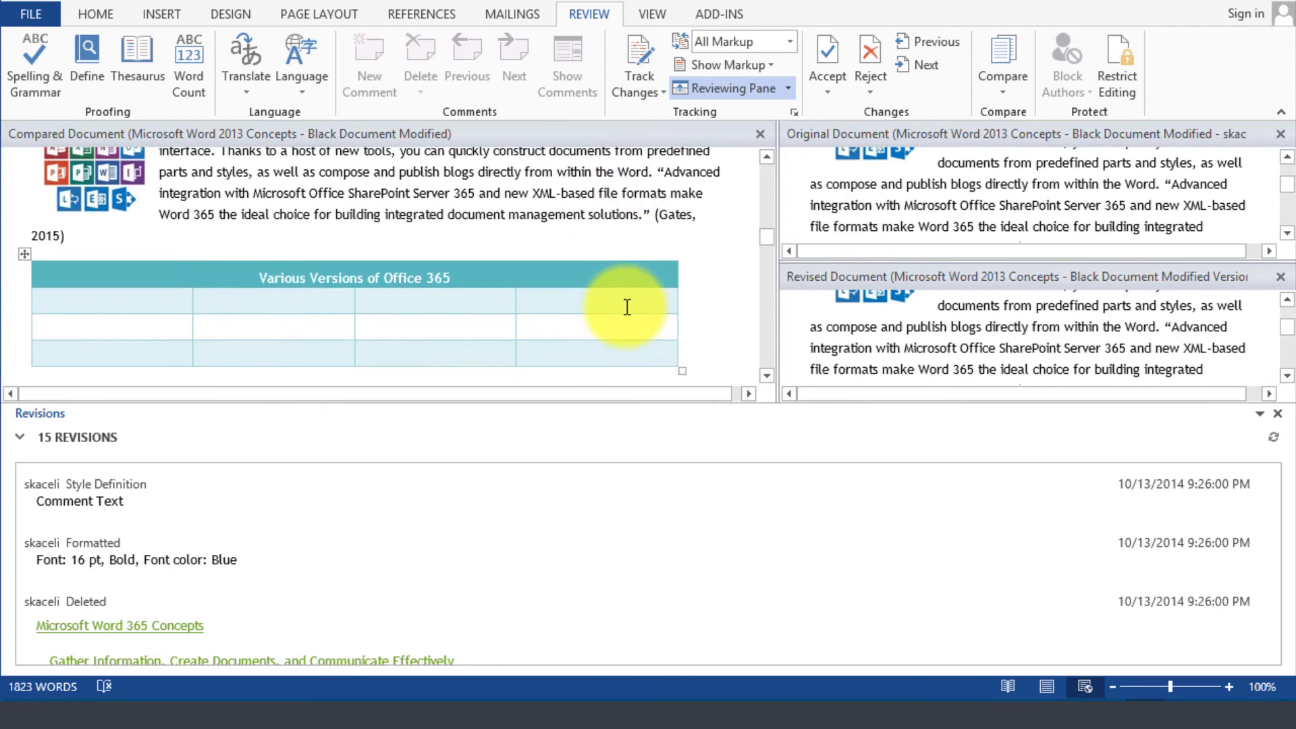
scroll(down, 3)
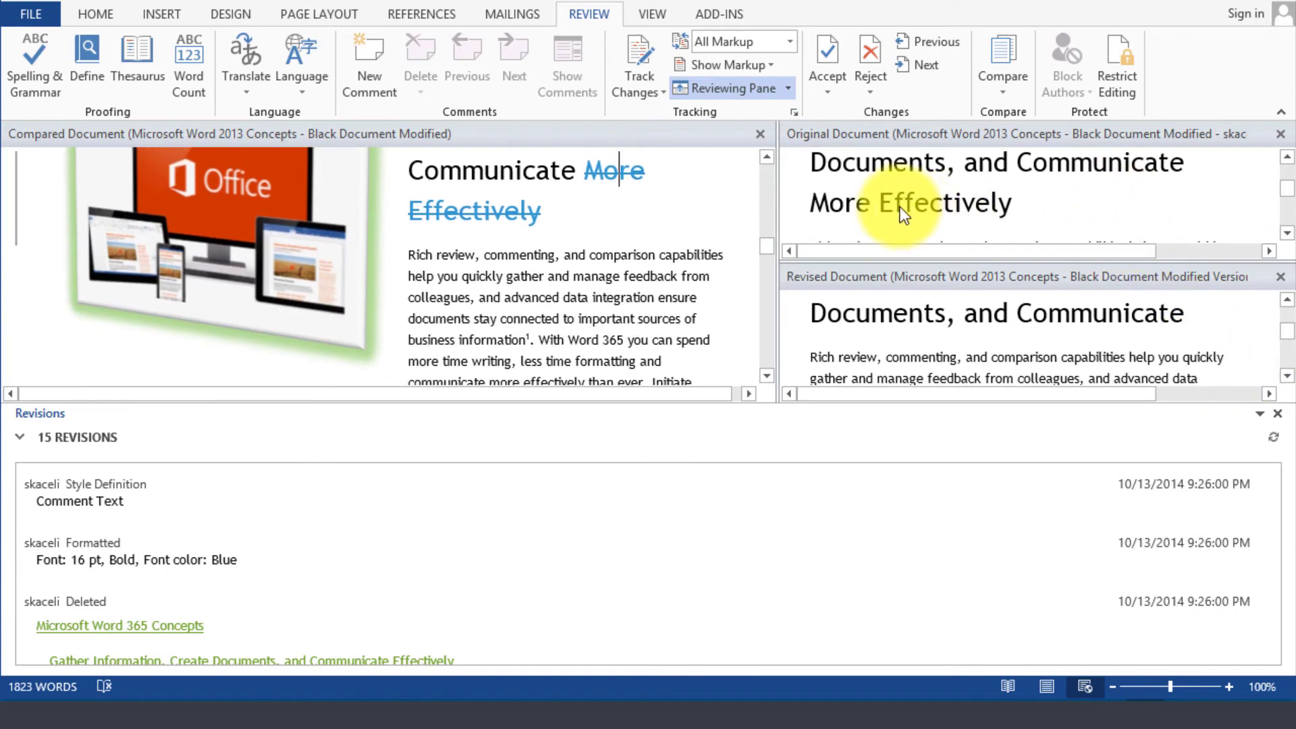
mouse_move(692, 287)
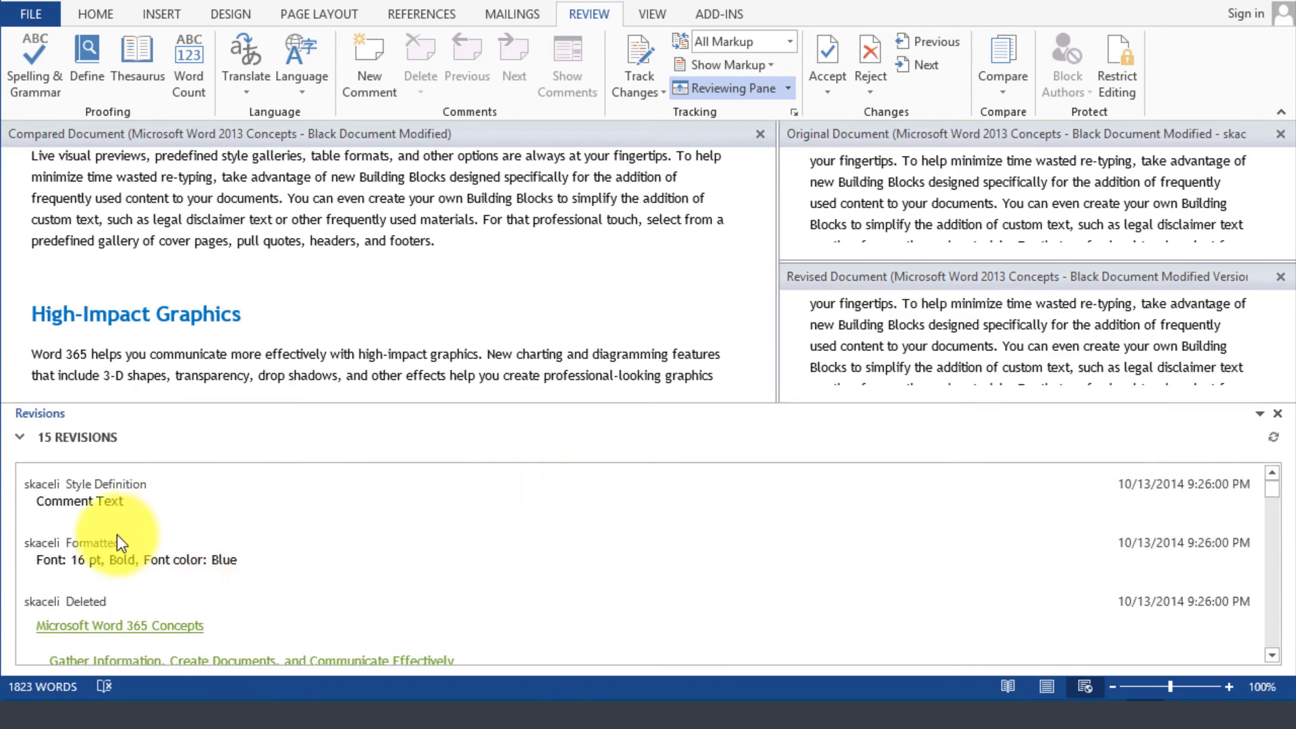
scroll(down, 3)
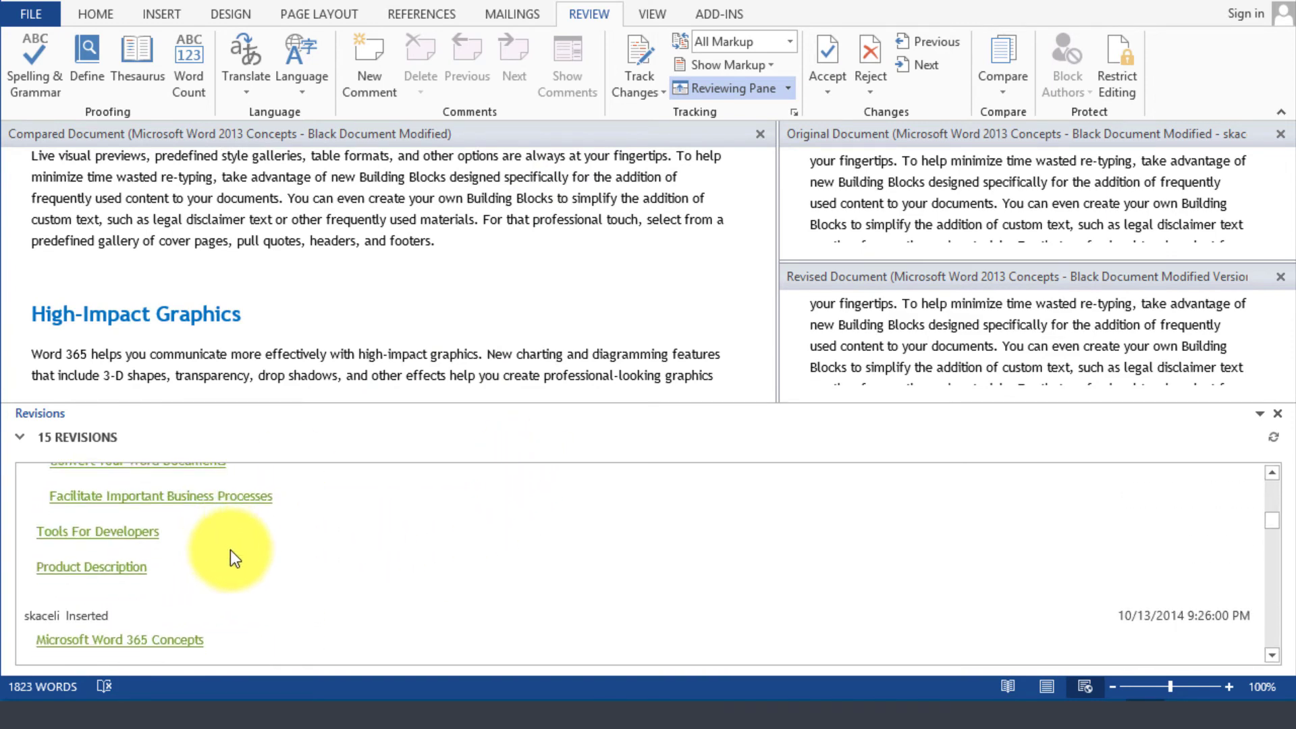
scroll(down, 3)
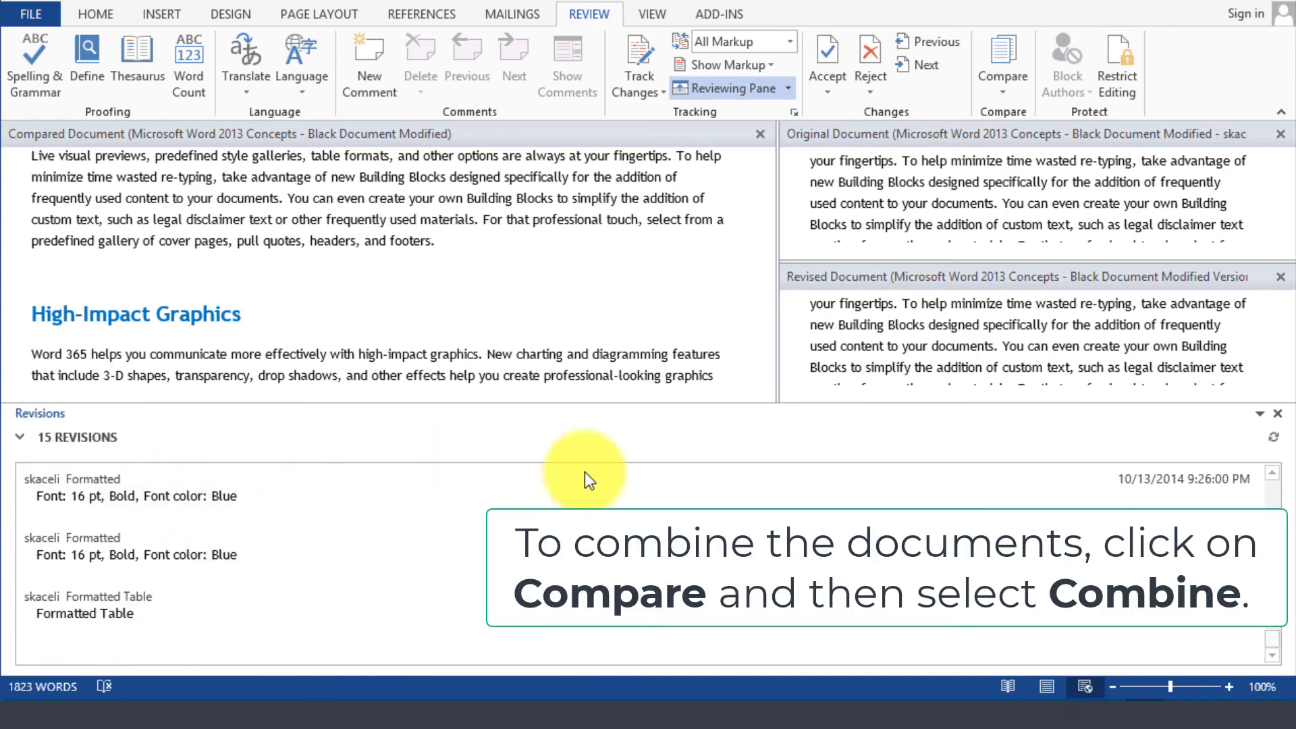
scroll(down, 3)
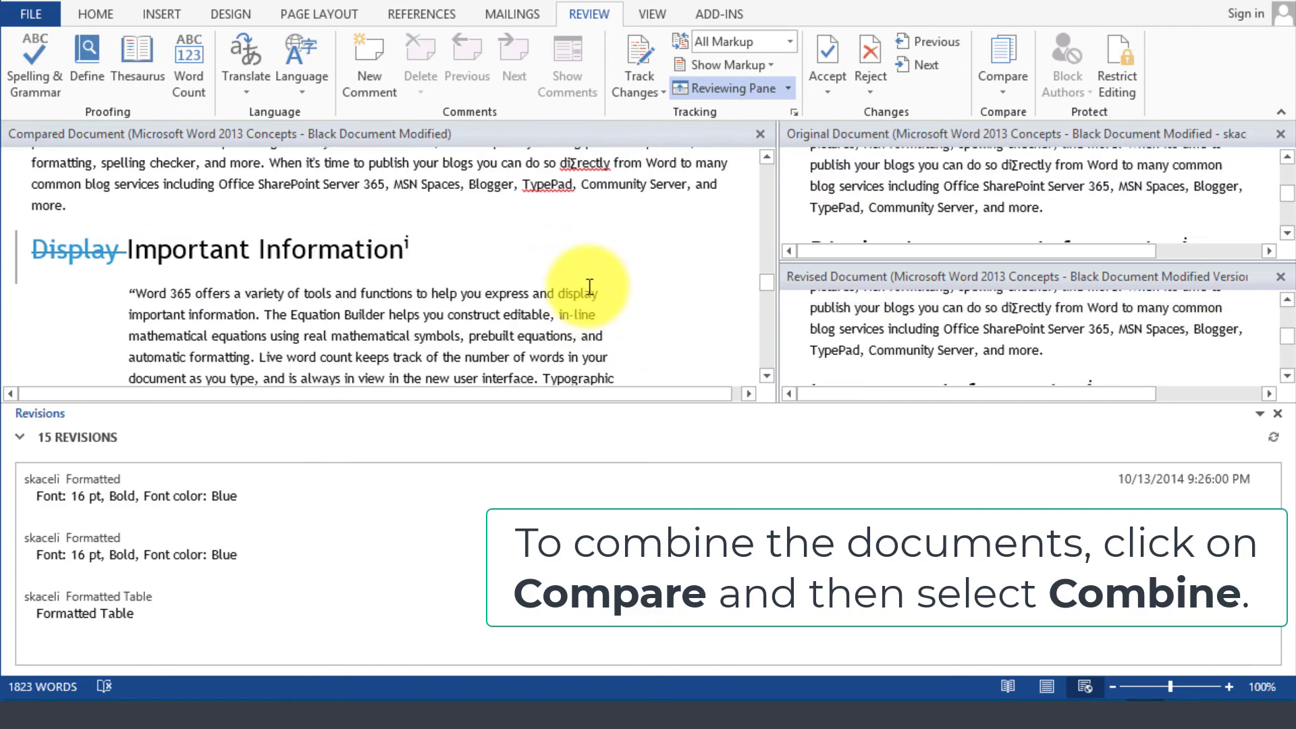
scroll(down, 3)
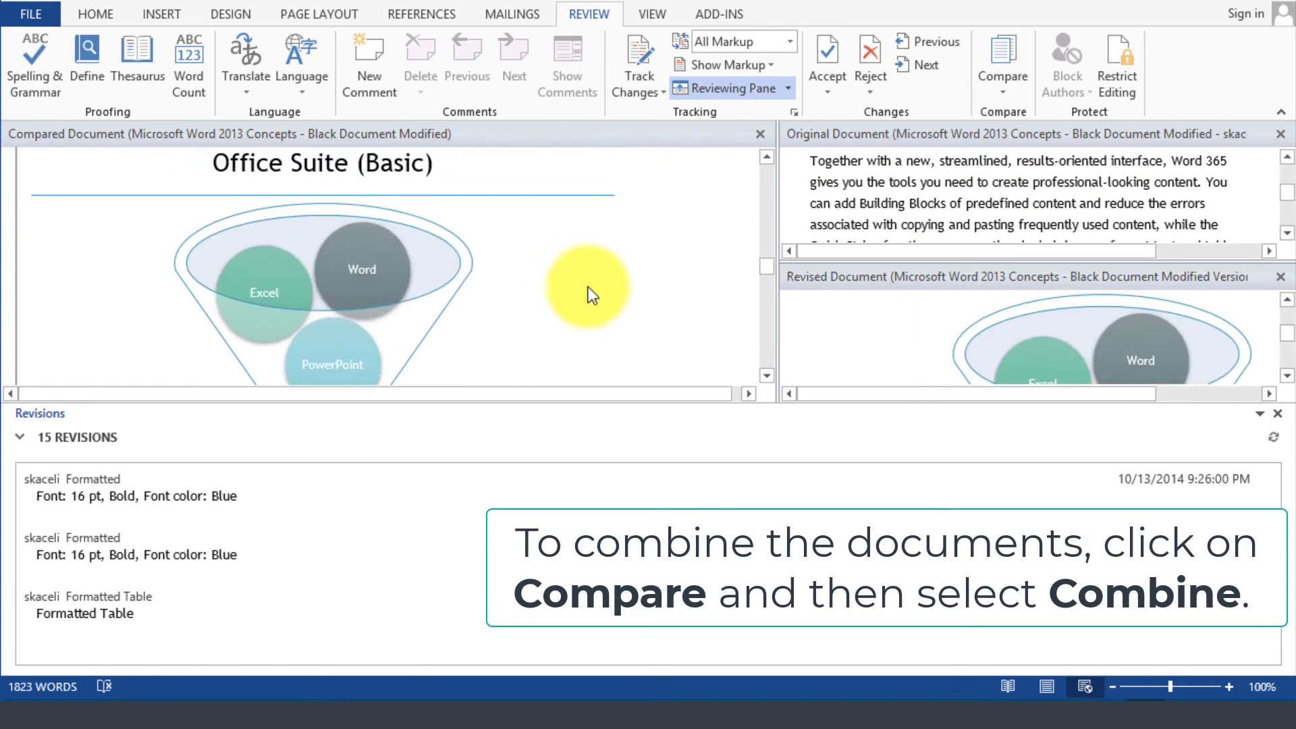
scroll(down, 3)
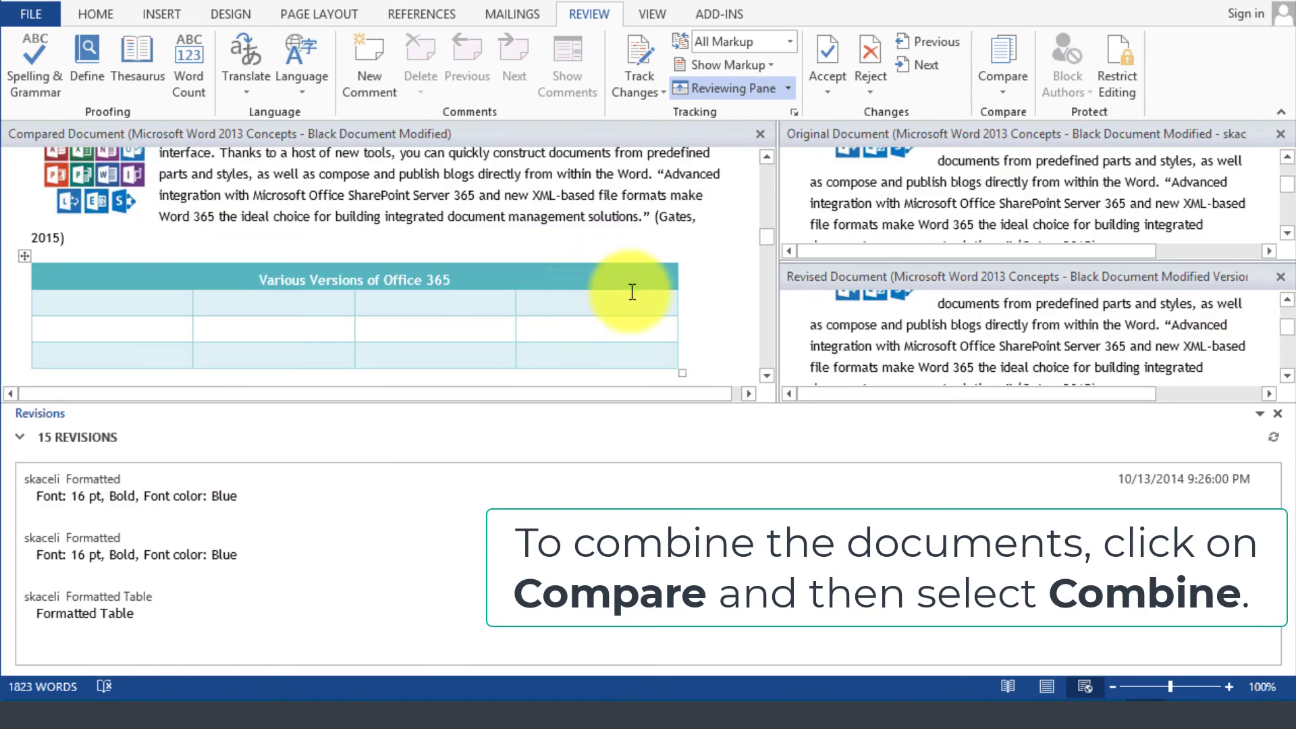